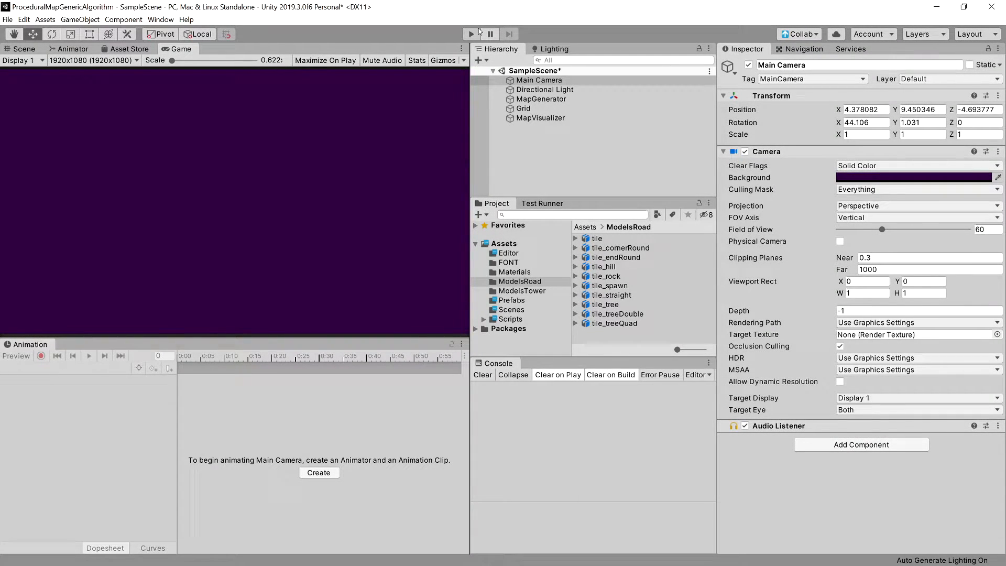
Start Play mode so the scene generates a low-poly tile map with a winding road.
click(470, 33)
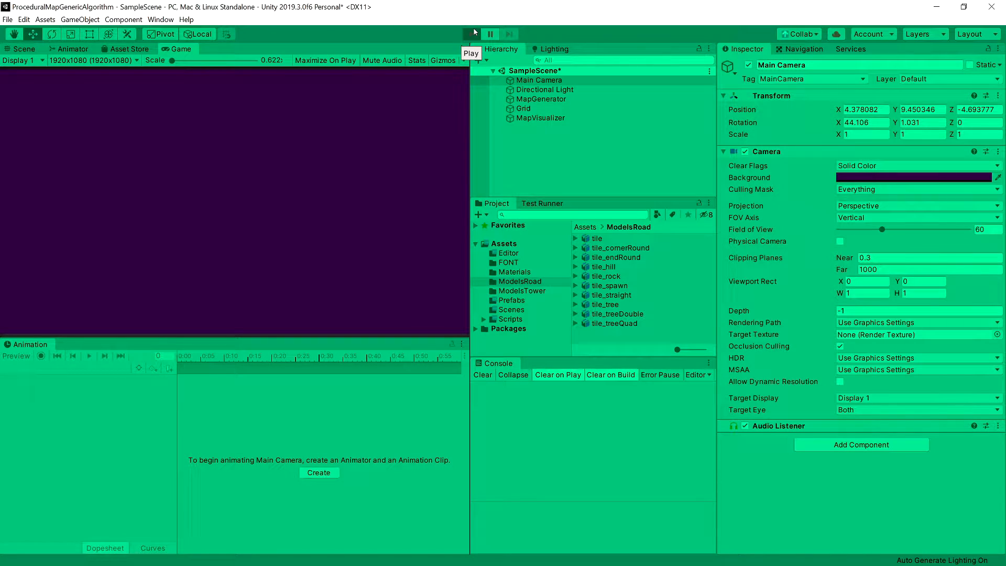
click(471, 33)
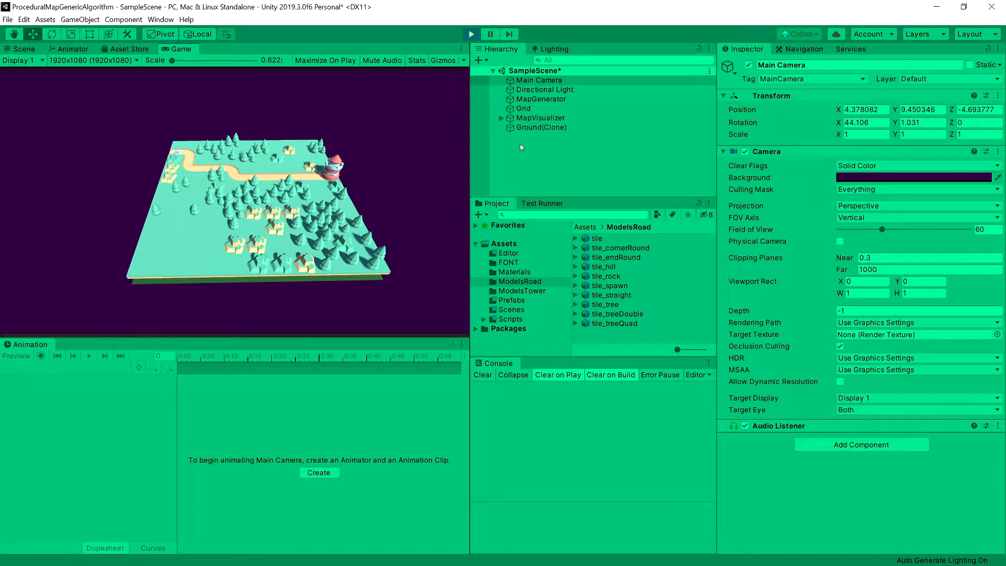
mouse_move(328, 196)
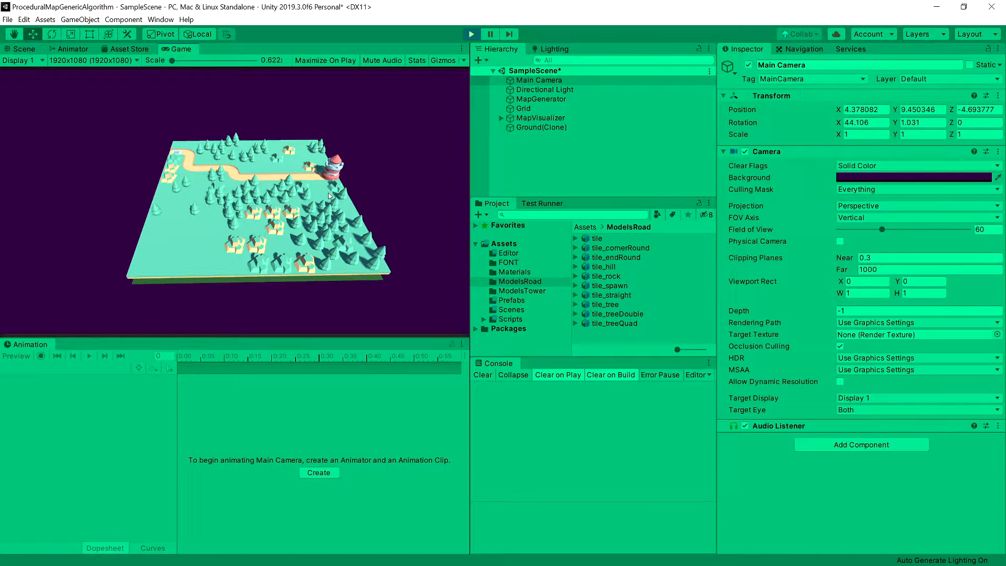
mouse_move(302, 49)
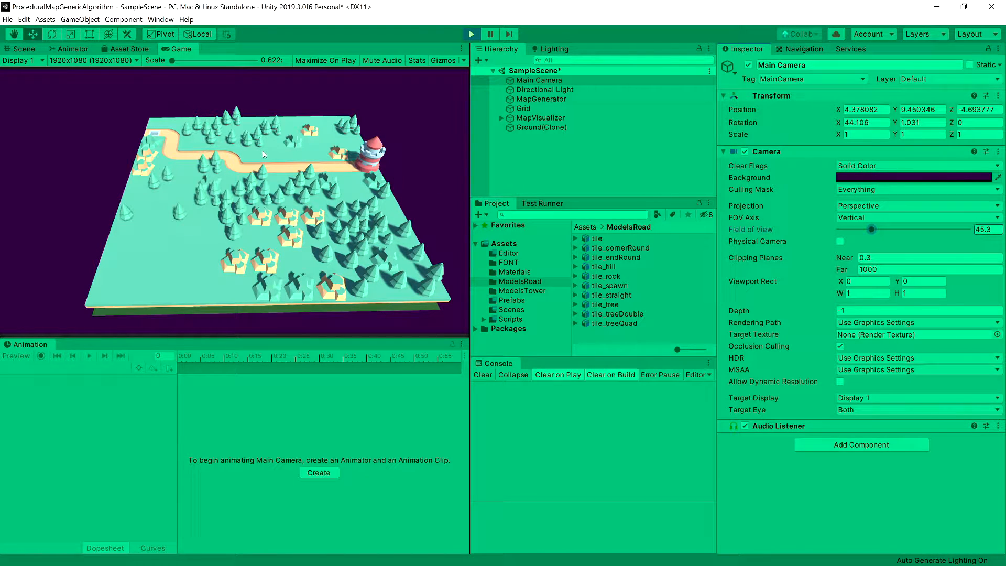
Select the MapGenerator object to show its generator settings in the Inspector.
click(541, 119)
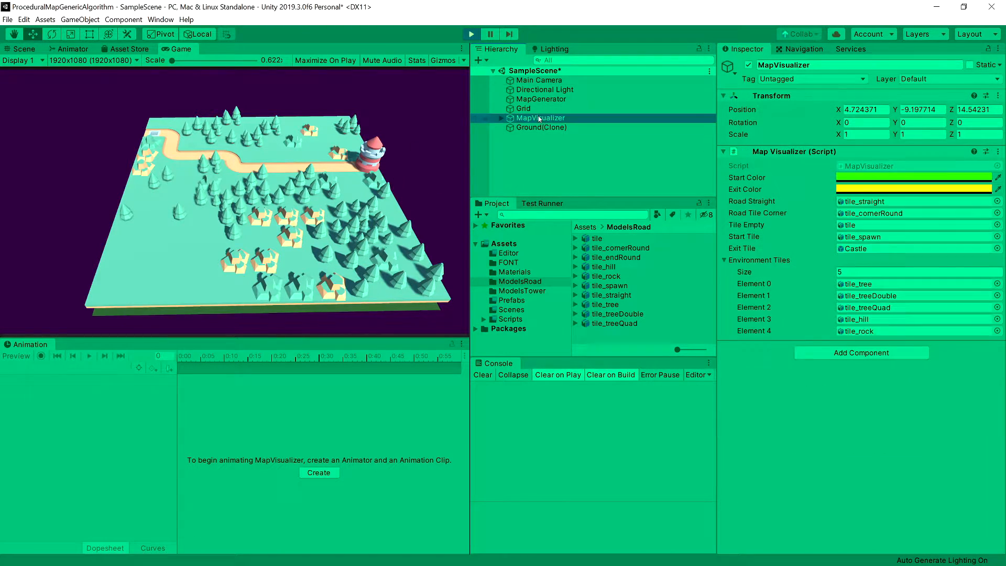
click(541, 99)
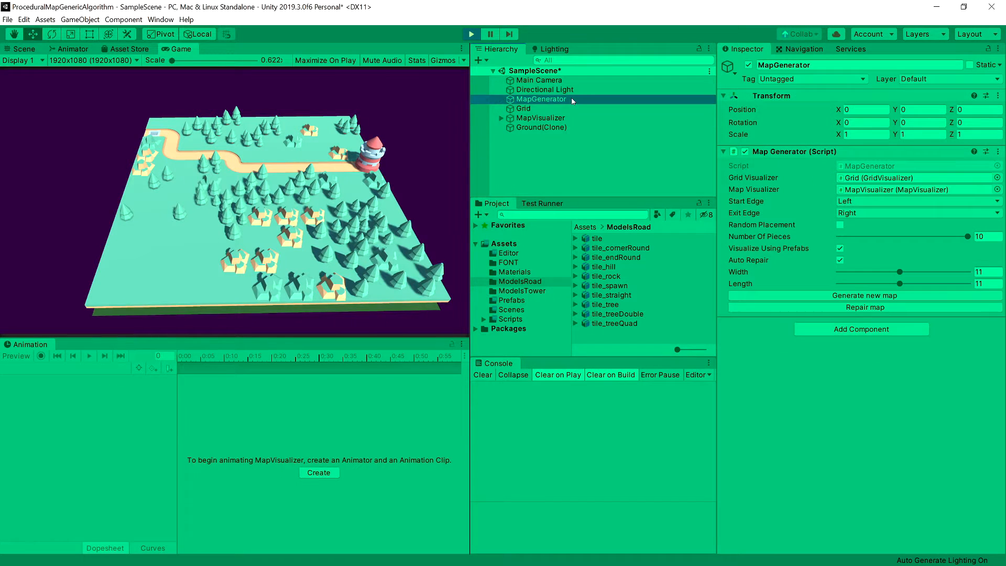
Generate several new random map layouts, each with a different road winding to the tower.
click(864, 295)
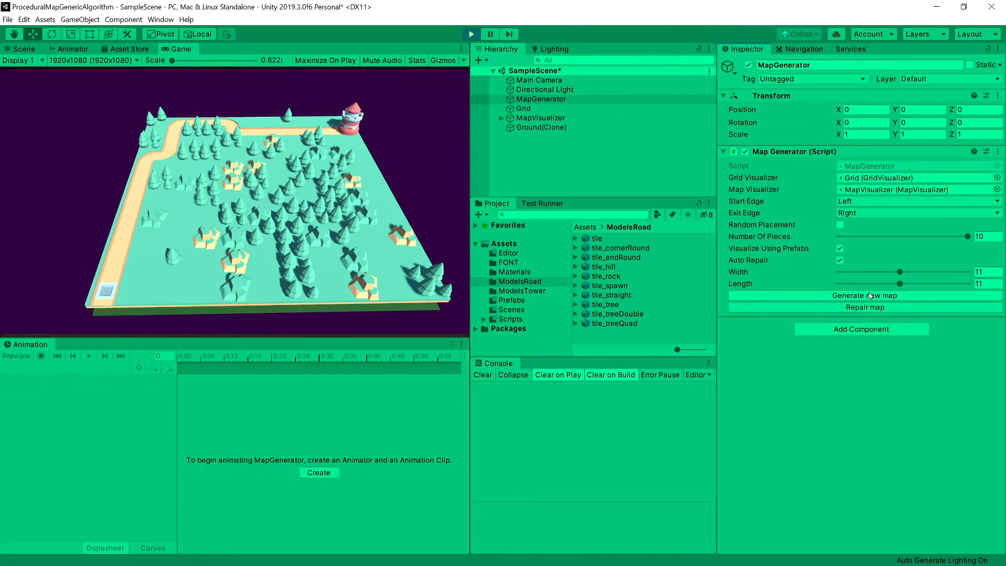
click(864, 295)
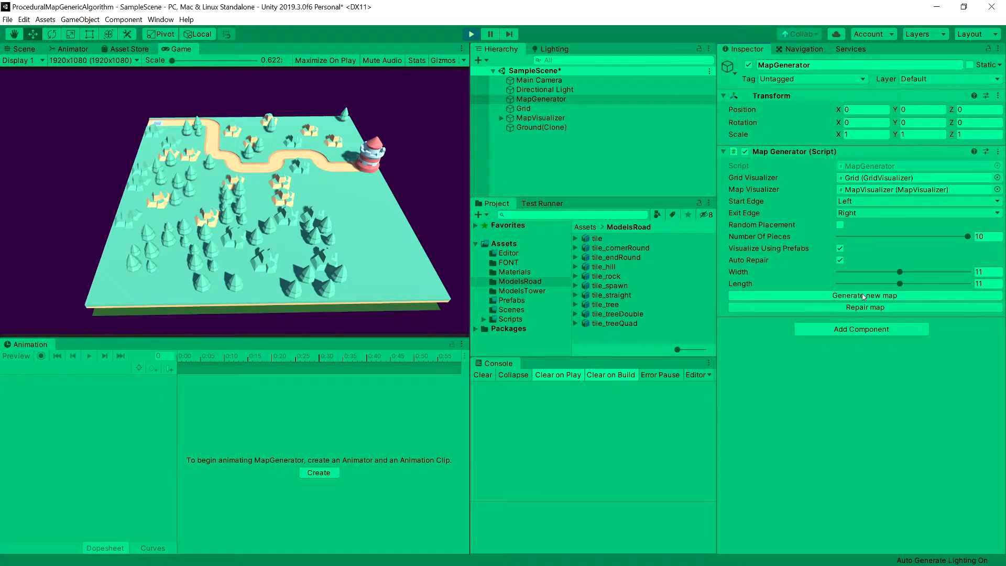
click(862, 296)
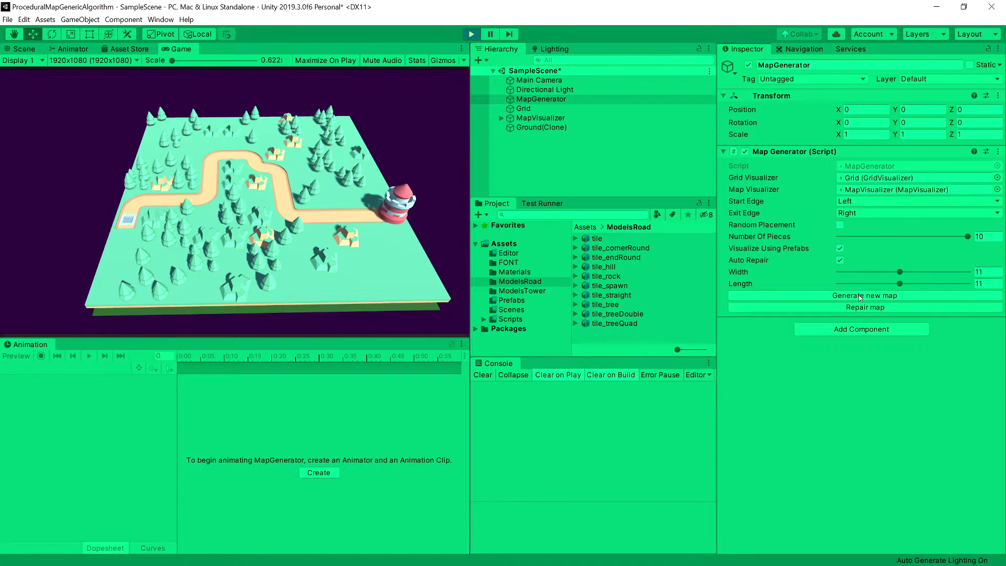
click(865, 296)
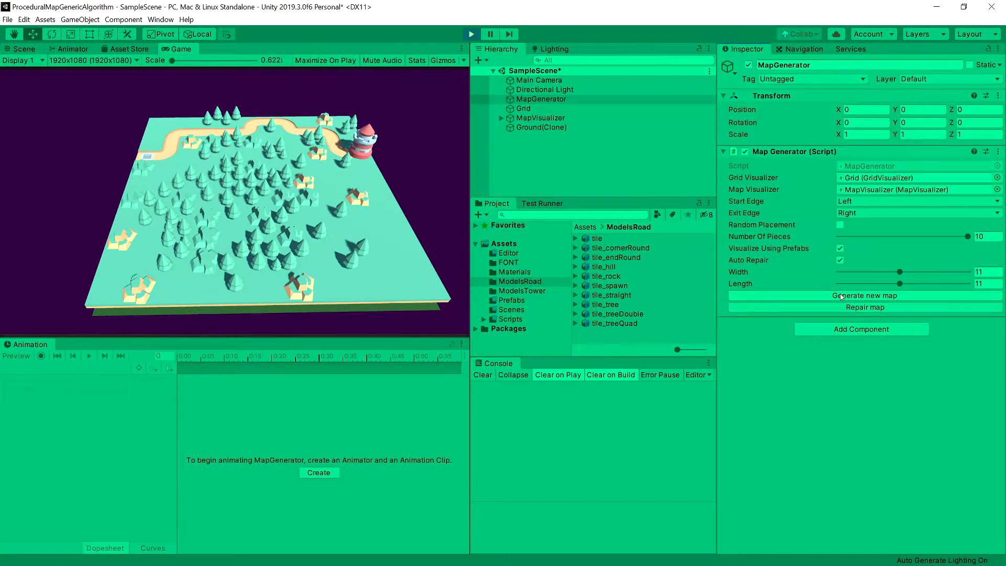
click(865, 296)
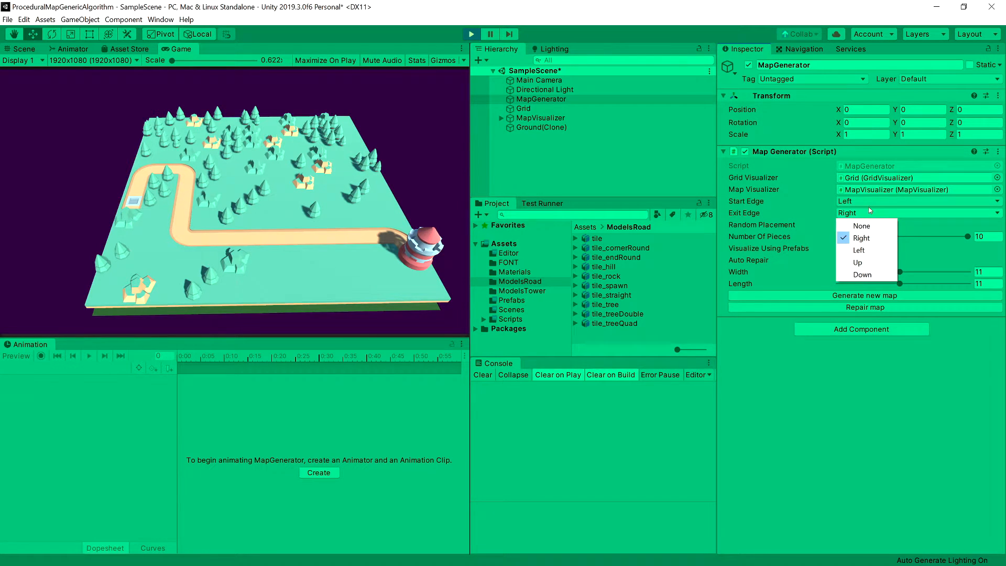
Make the road start from the right edge and generate new maps with that start.
click(861, 238)
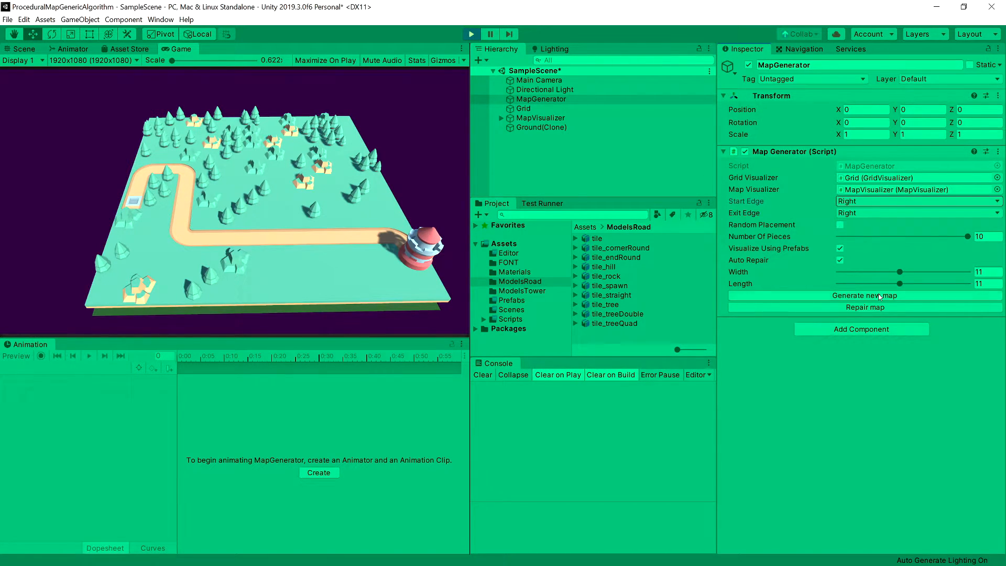
click(864, 296)
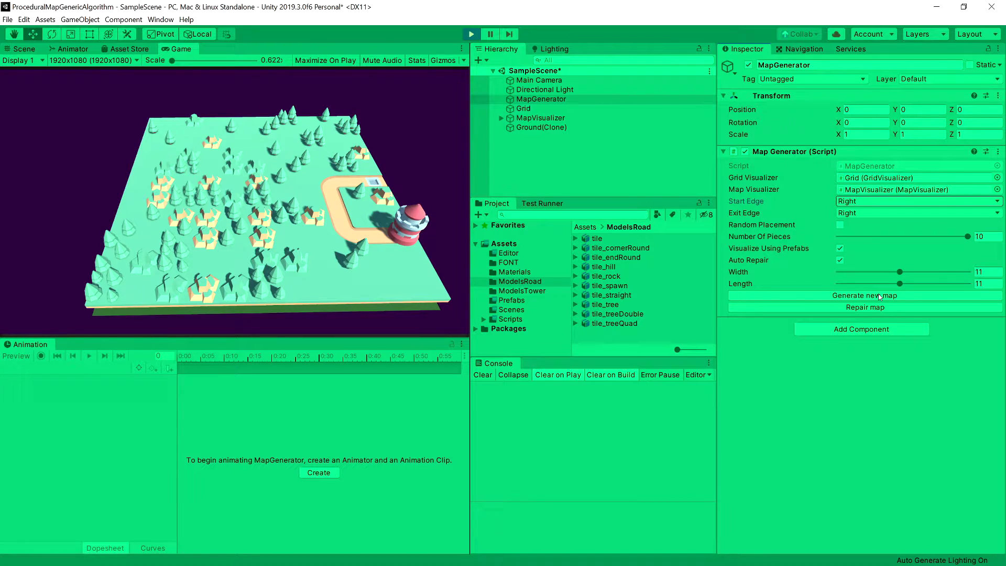
click(865, 295)
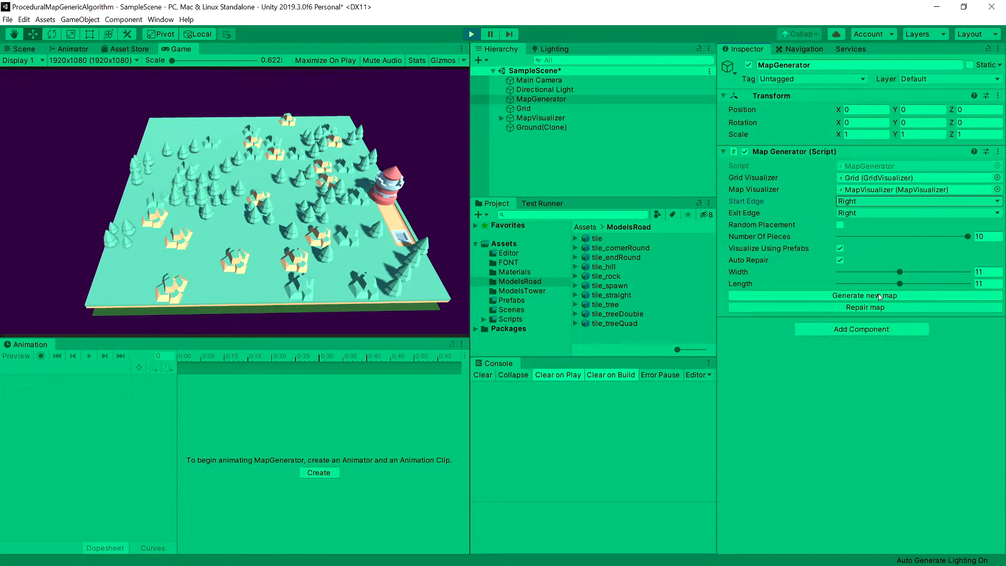
click(862, 295)
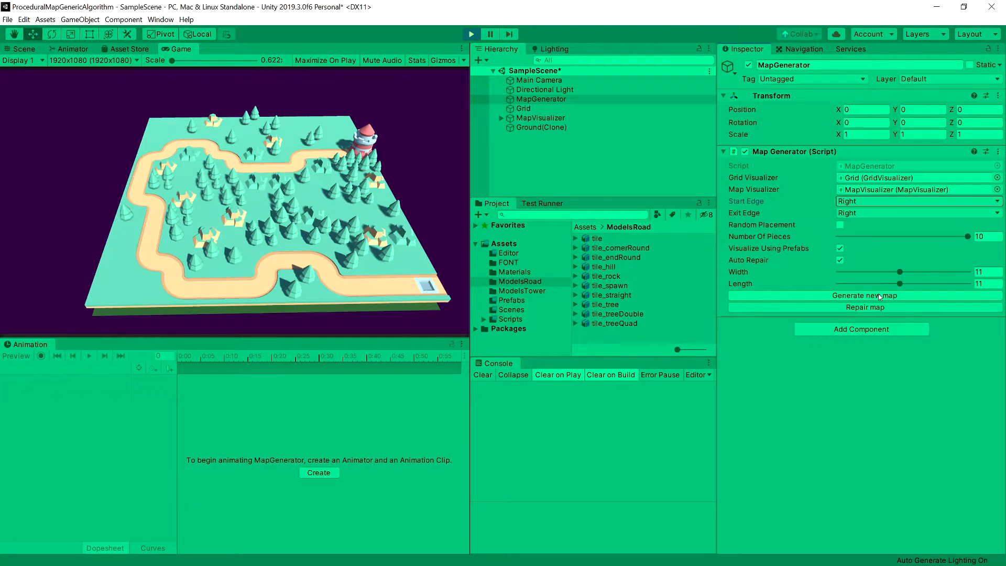
click(865, 295)
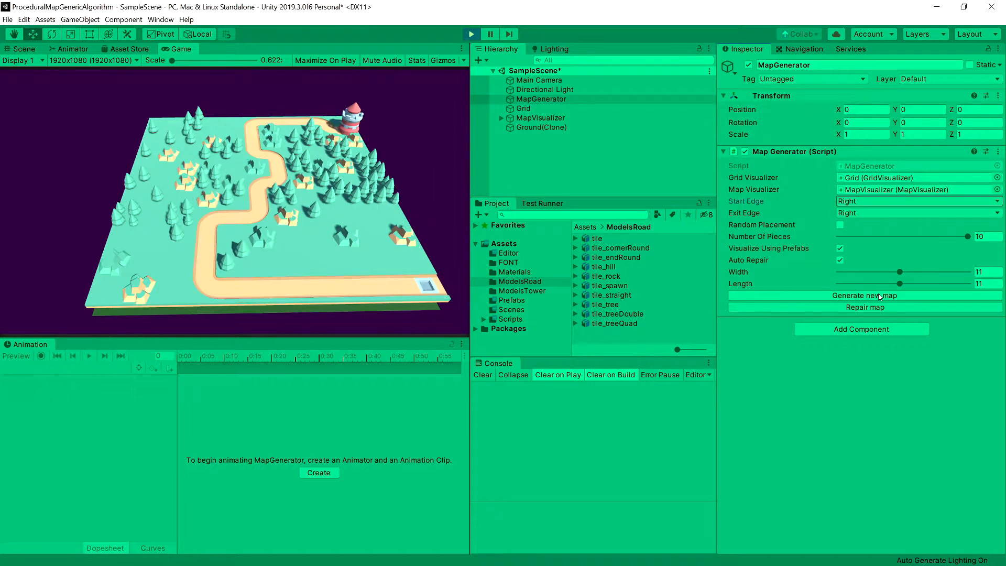
Generate more random layouts, ending on the ChessMaze run with a long winding road scoring 100.
click(864, 295)
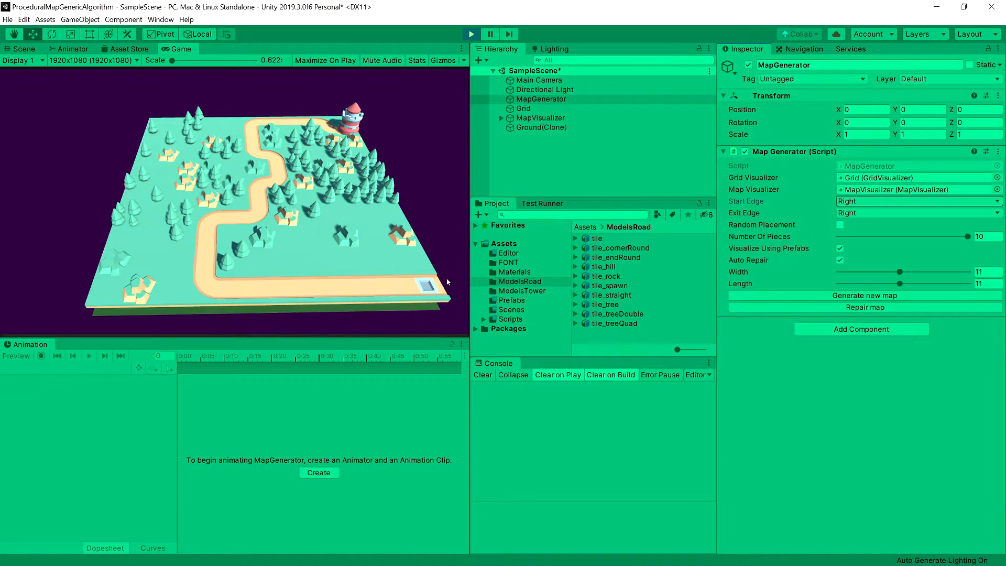
click(865, 296)
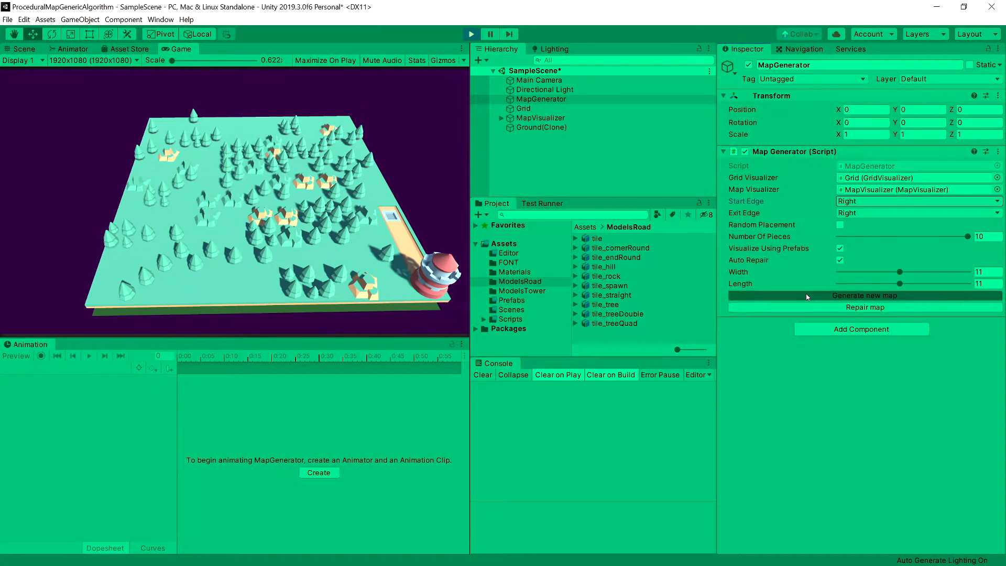
click(864, 296)
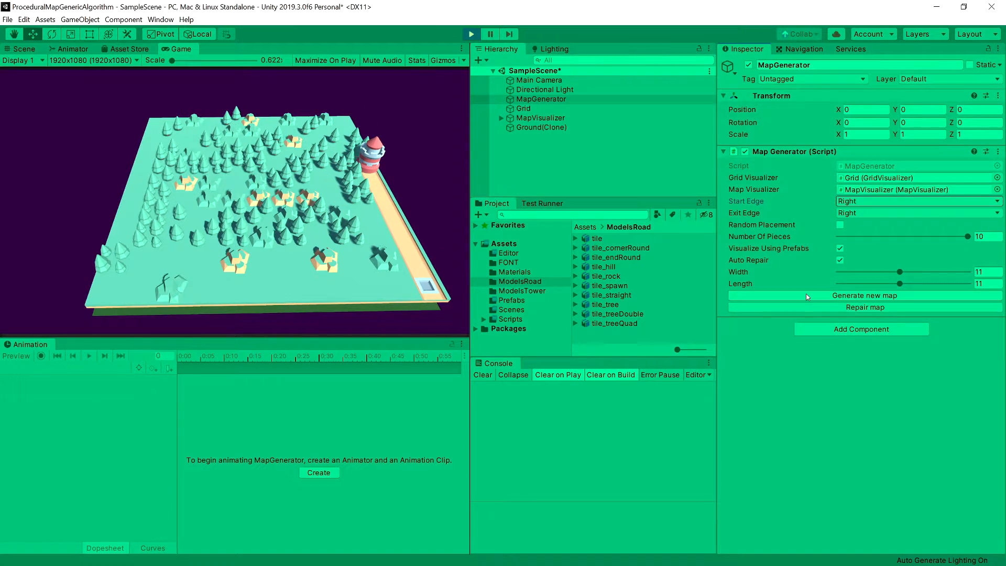
click(864, 296)
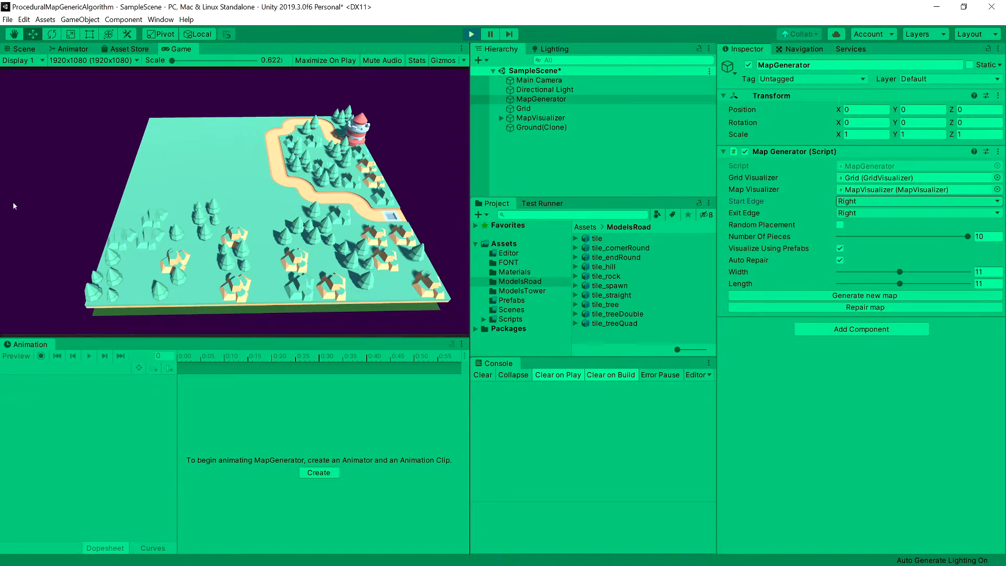
click(865, 296)
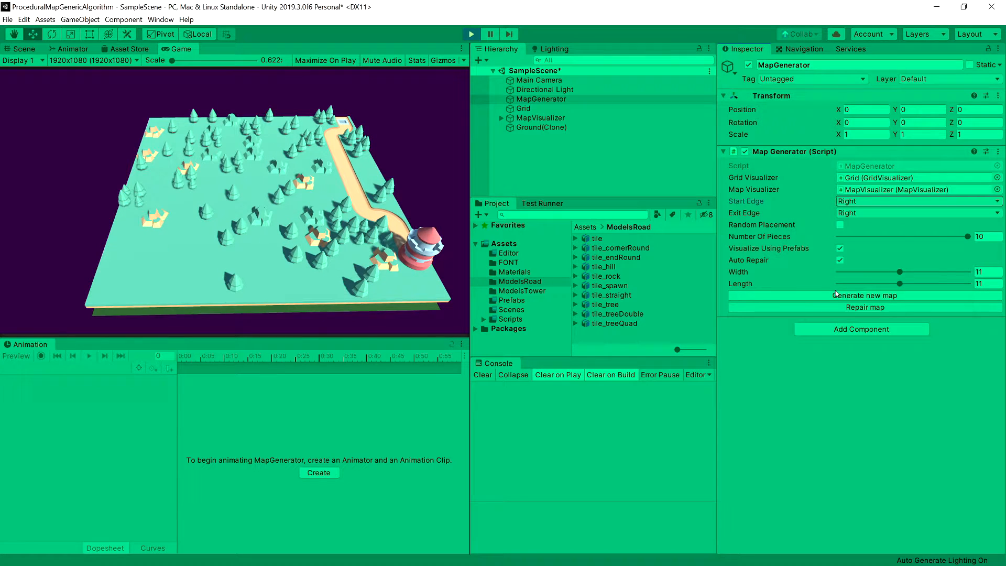
mouse_move(404, 207)
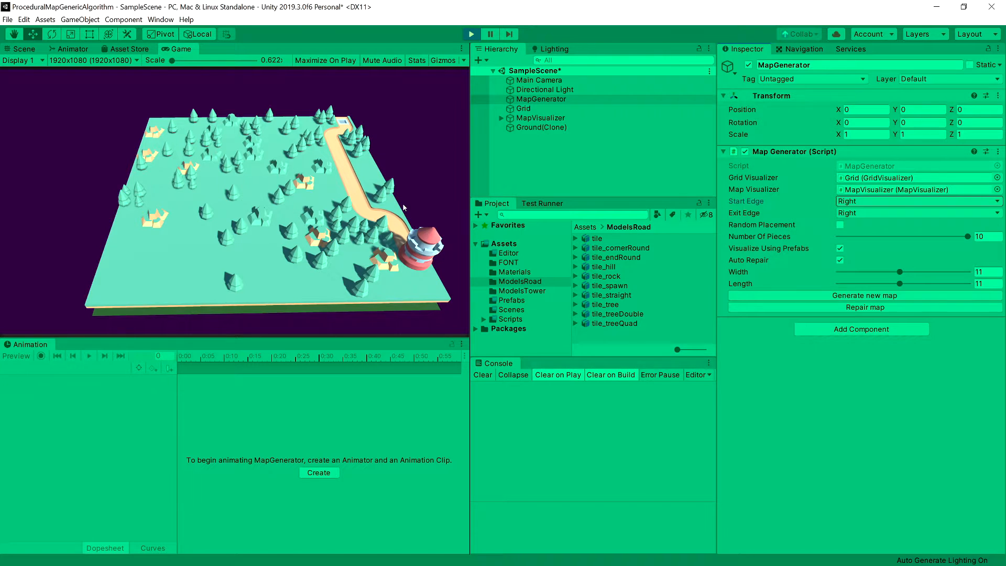
click(918, 212)
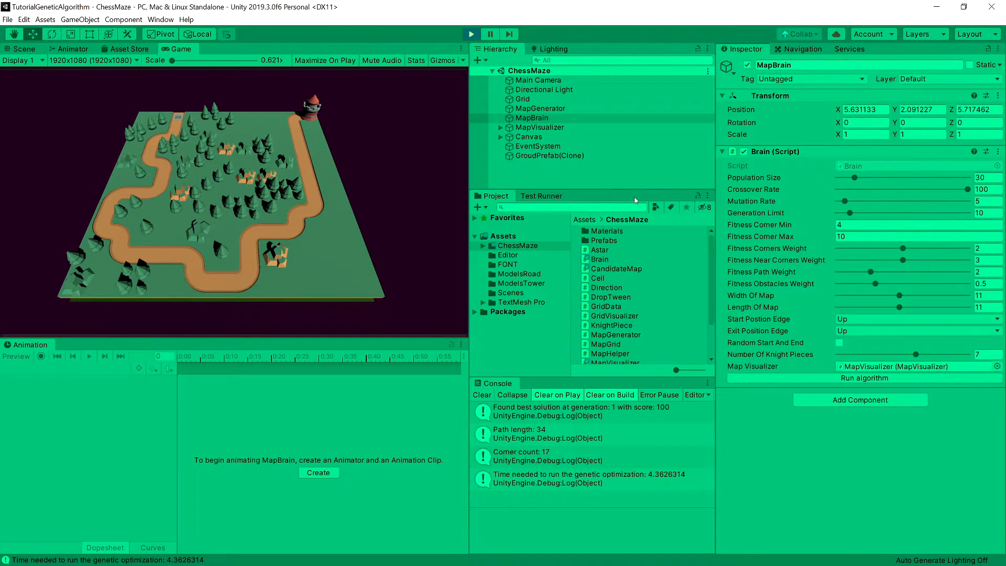
click(568, 207)
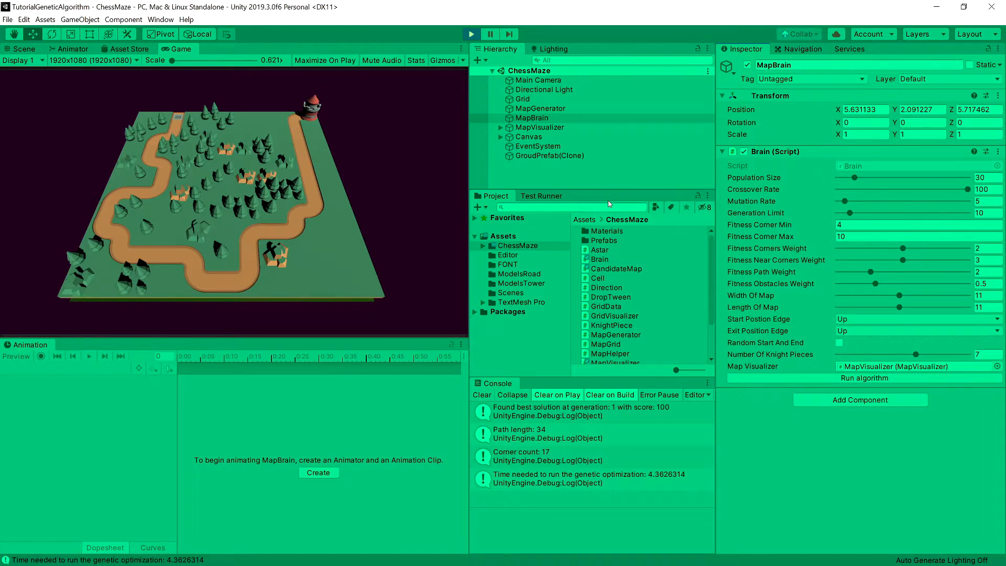
mouse_move(544, 267)
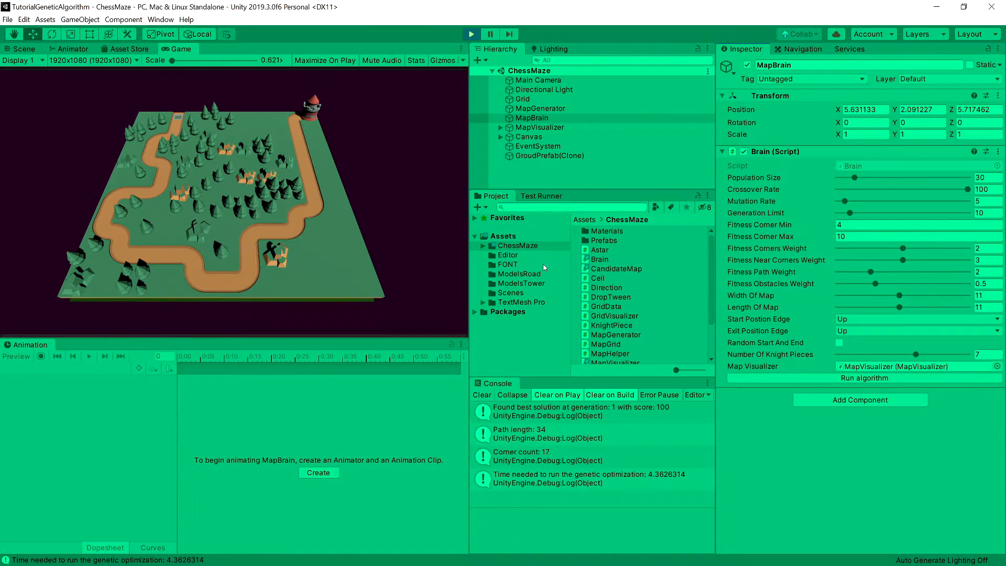
mouse_move(520, 226)
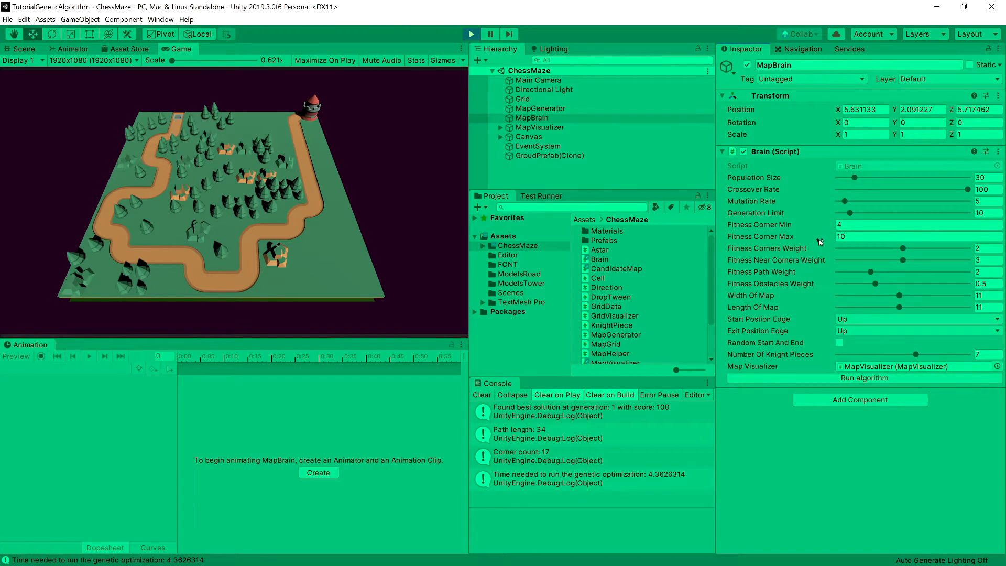
click(918, 225)
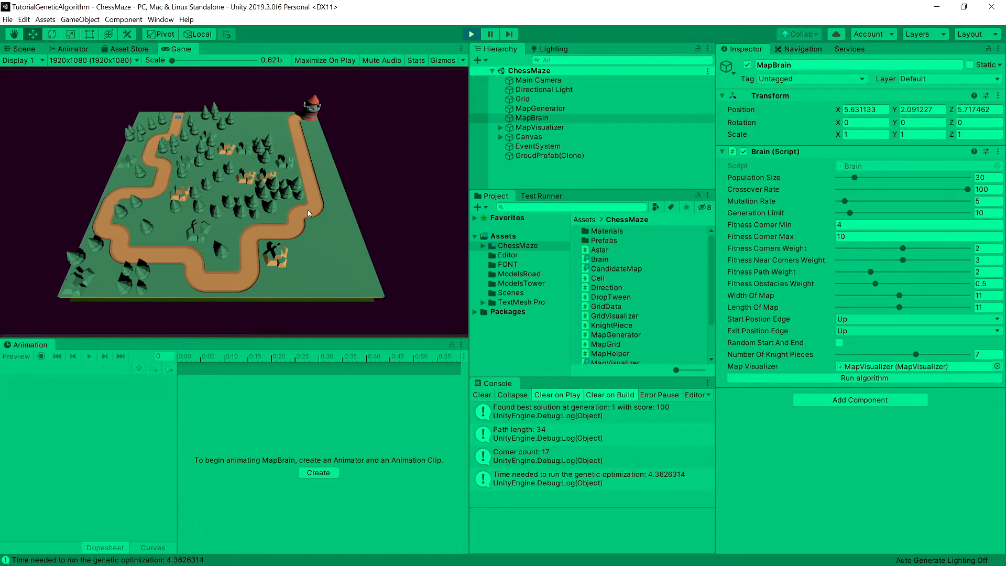
mouse_move(319, 277)
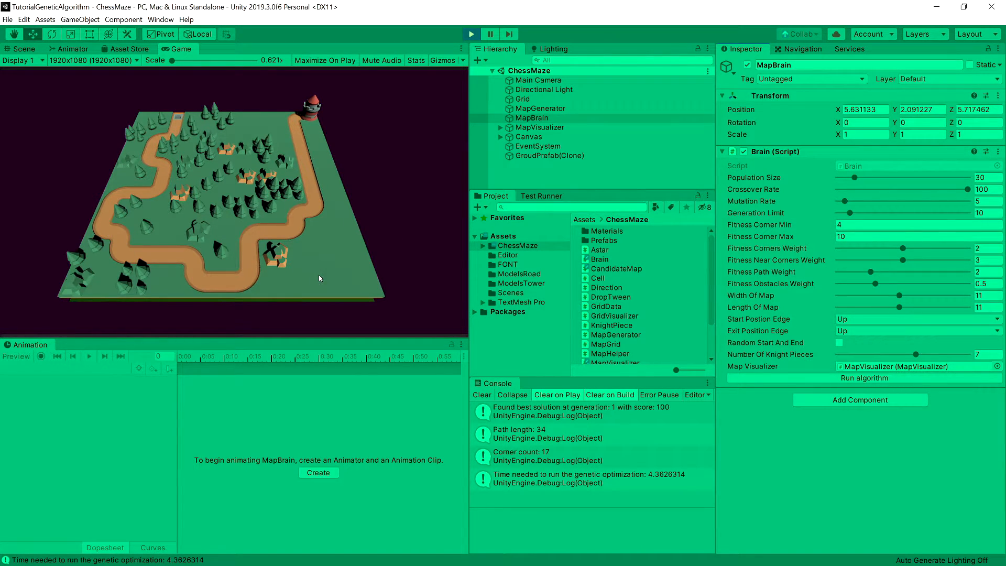
mouse_move(803, 296)
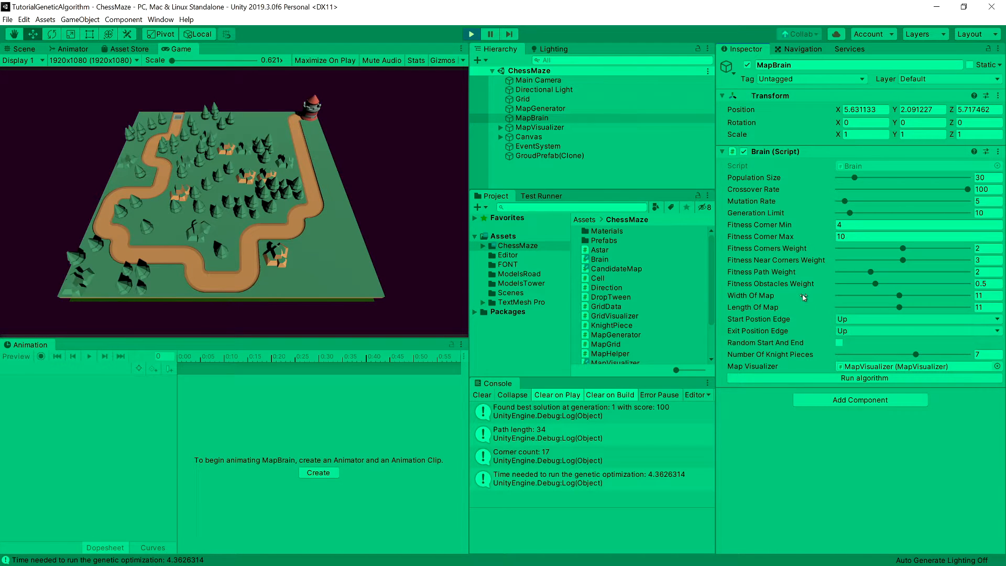
mouse_move(801, 298)
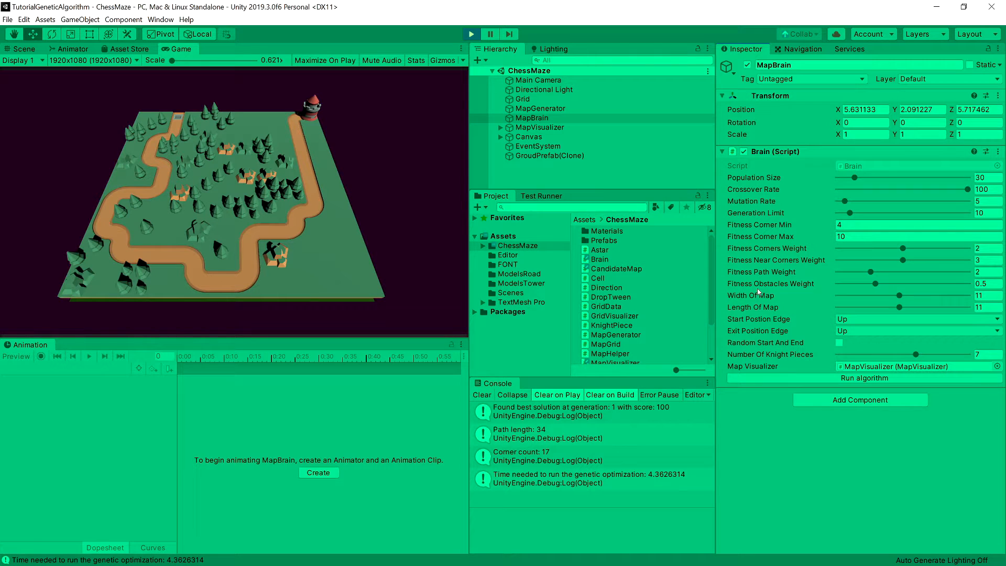
mouse_move(780, 288)
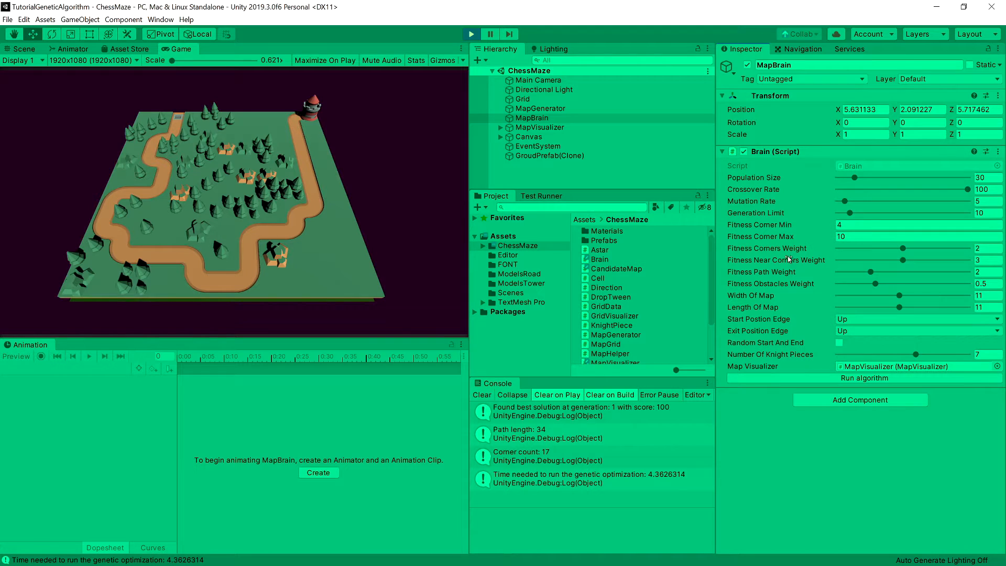
mouse_move(786, 257)
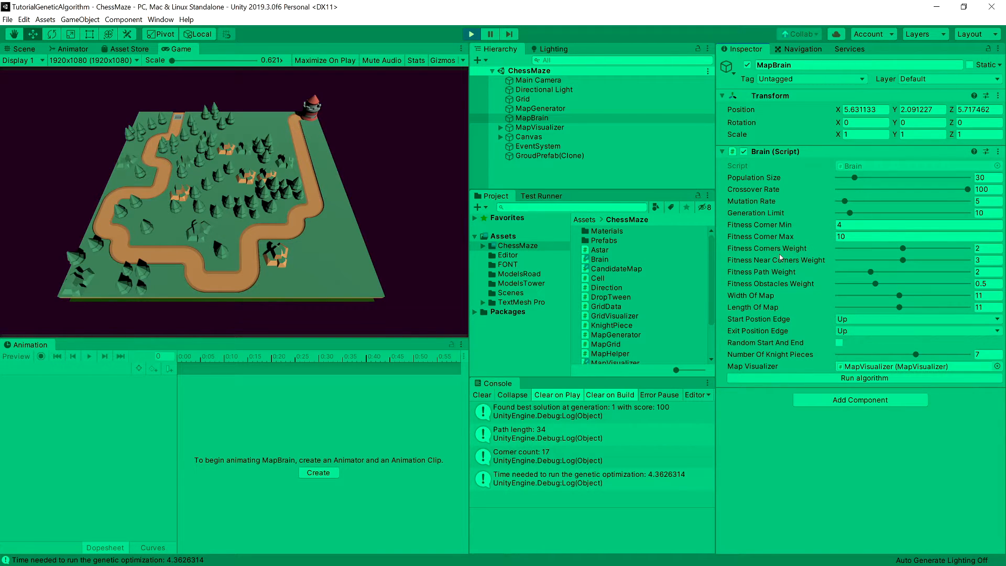
mouse_move(868, 321)
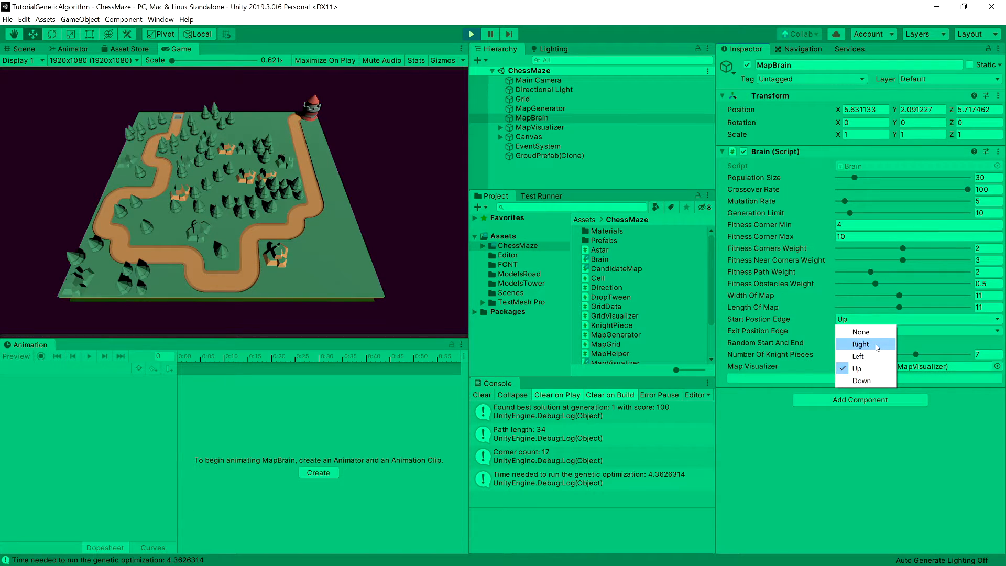
Set start and exit edges to Right and rerun the algorithm, producing a road running around the map's edge.
click(859, 344)
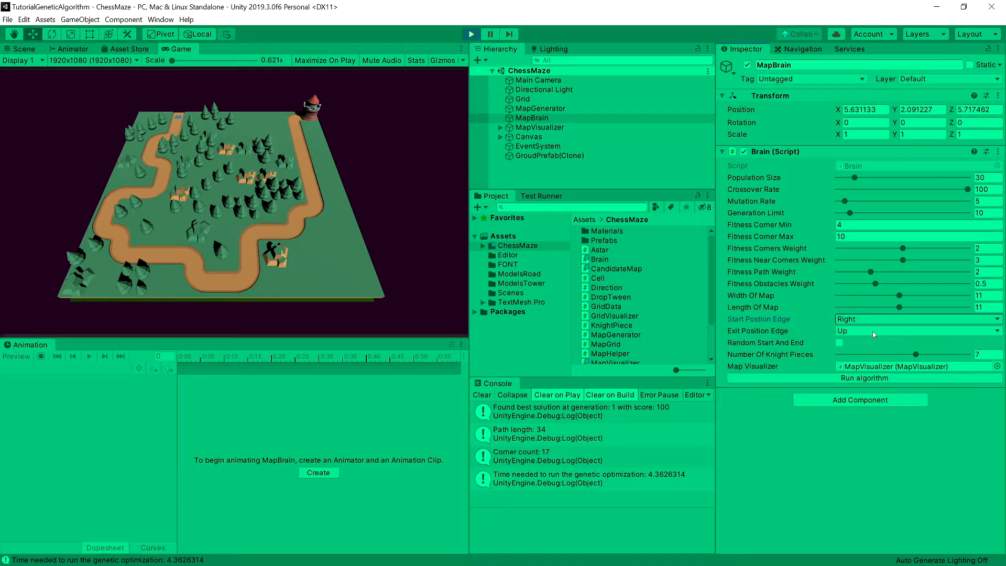
click(918, 330)
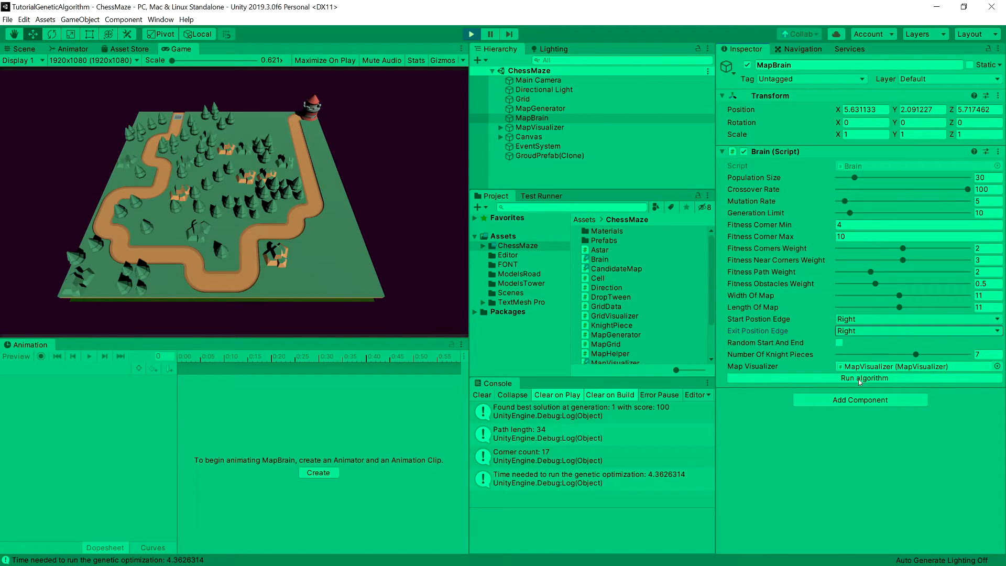
click(864, 378)
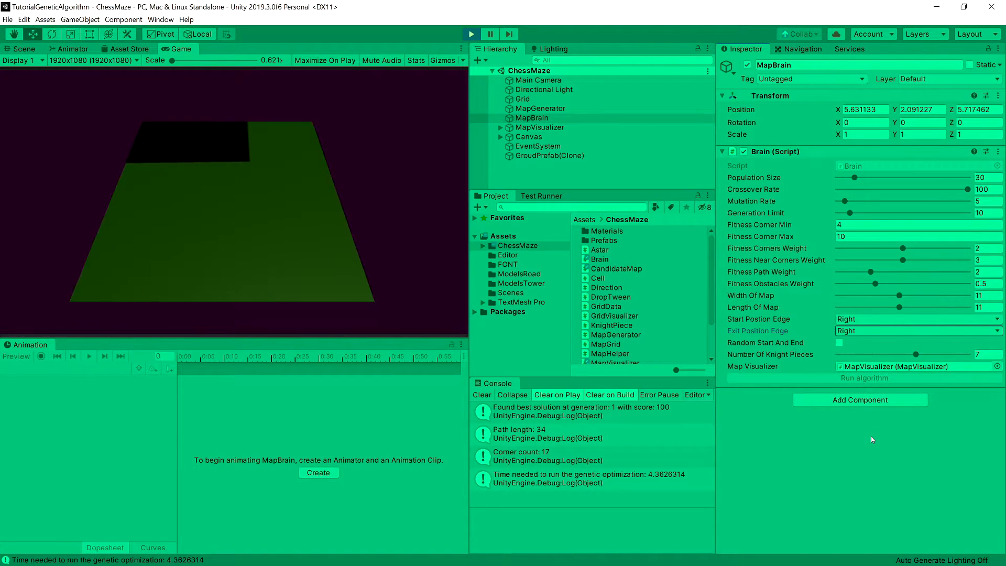
click(863, 378)
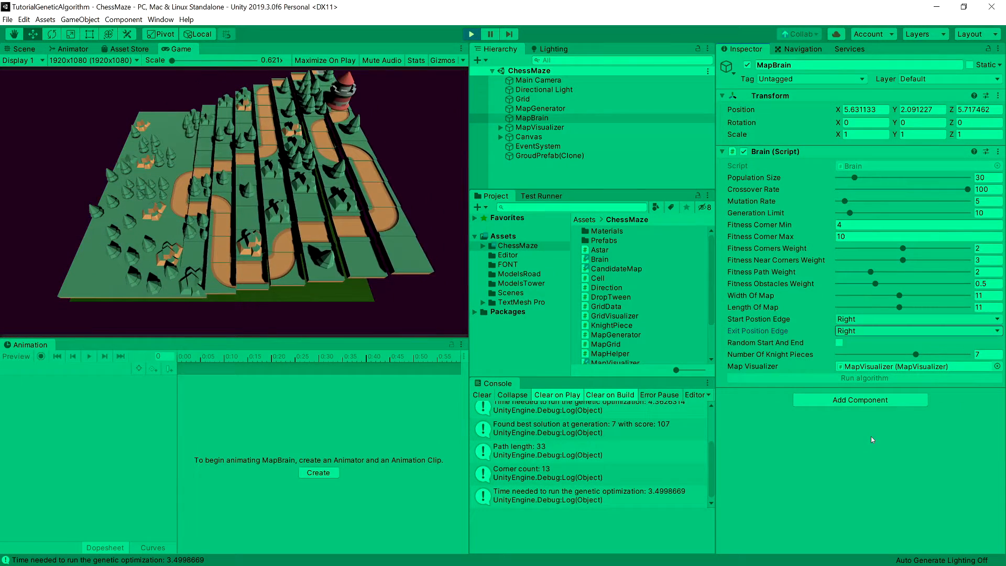
click(864, 378)
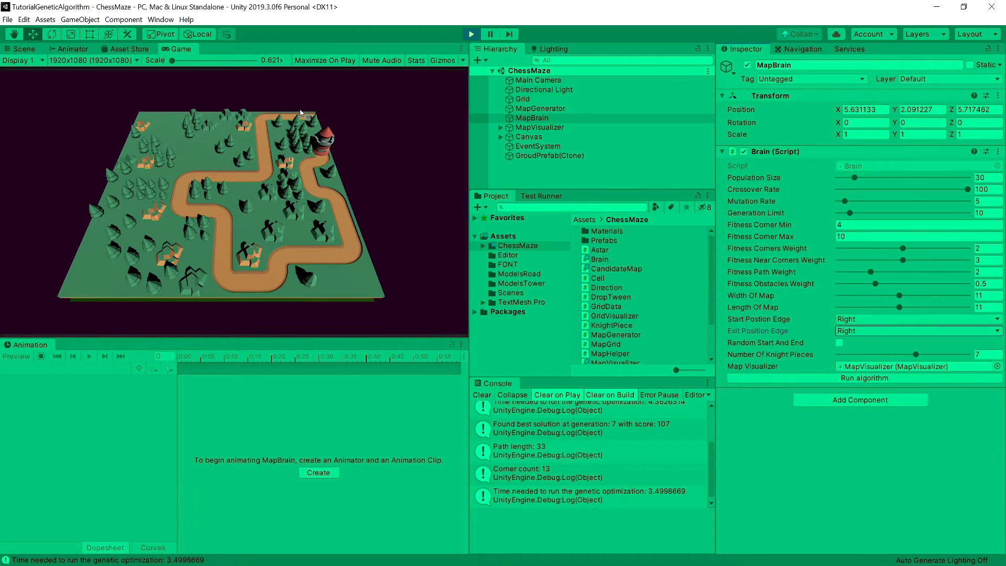
mouse_move(378, 122)
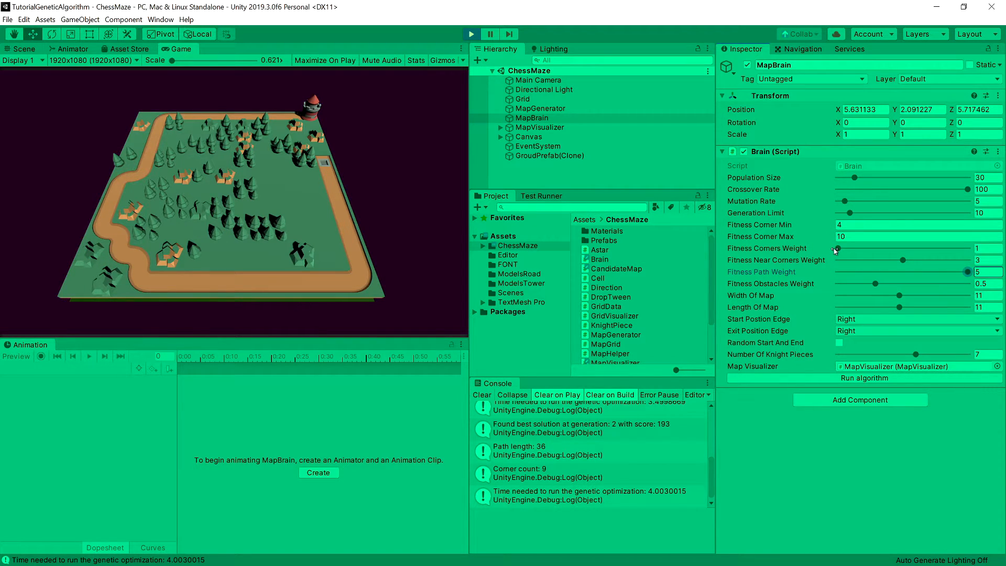
mouse_move(779, 281)
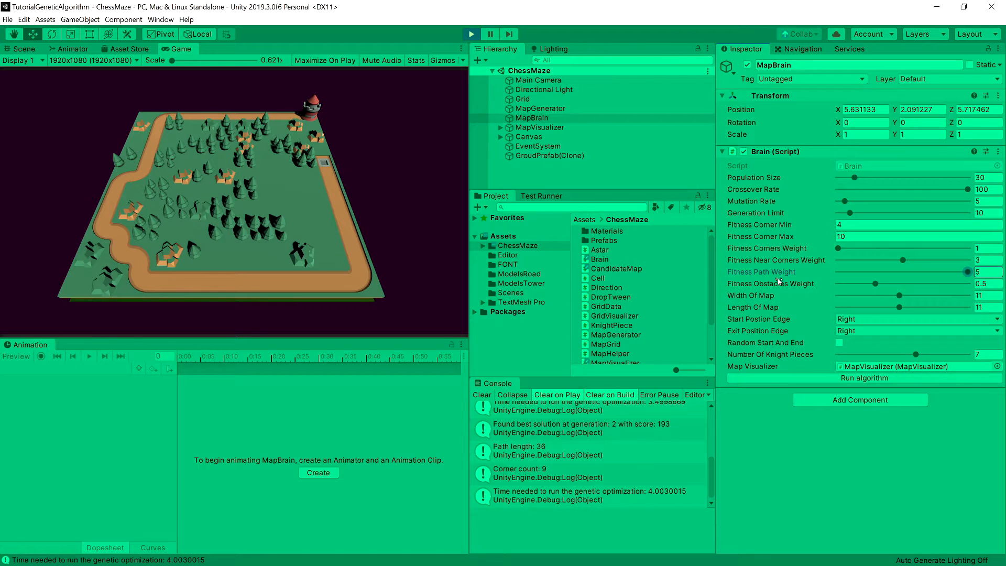